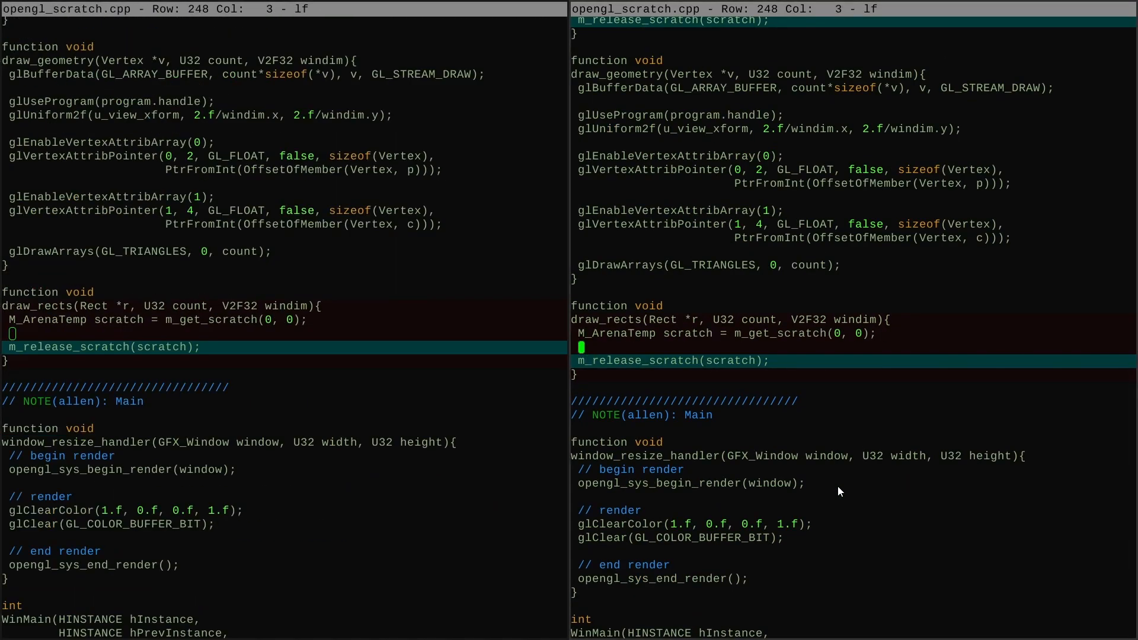
In draw_rects, allocate c Vertex entries from scratch.arena with push_array.
text(Vertex *v = push_array(scratch.arena, Vertex, c)
text(#)
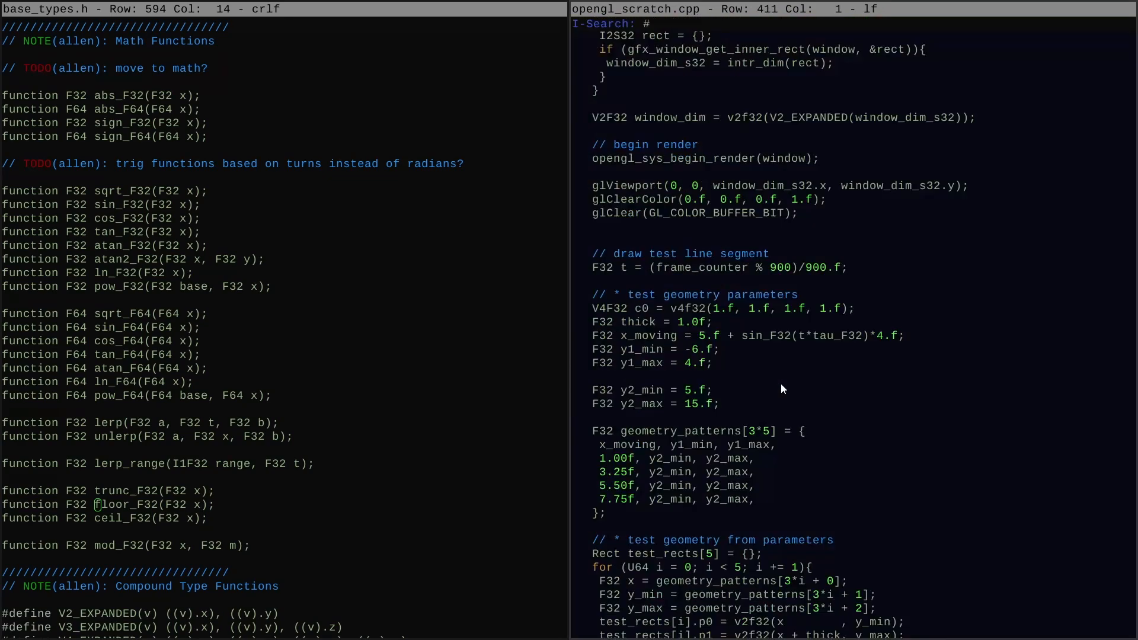
Scroll through the math helpers and test-rectangle geometry code.
scroll(down, 3)
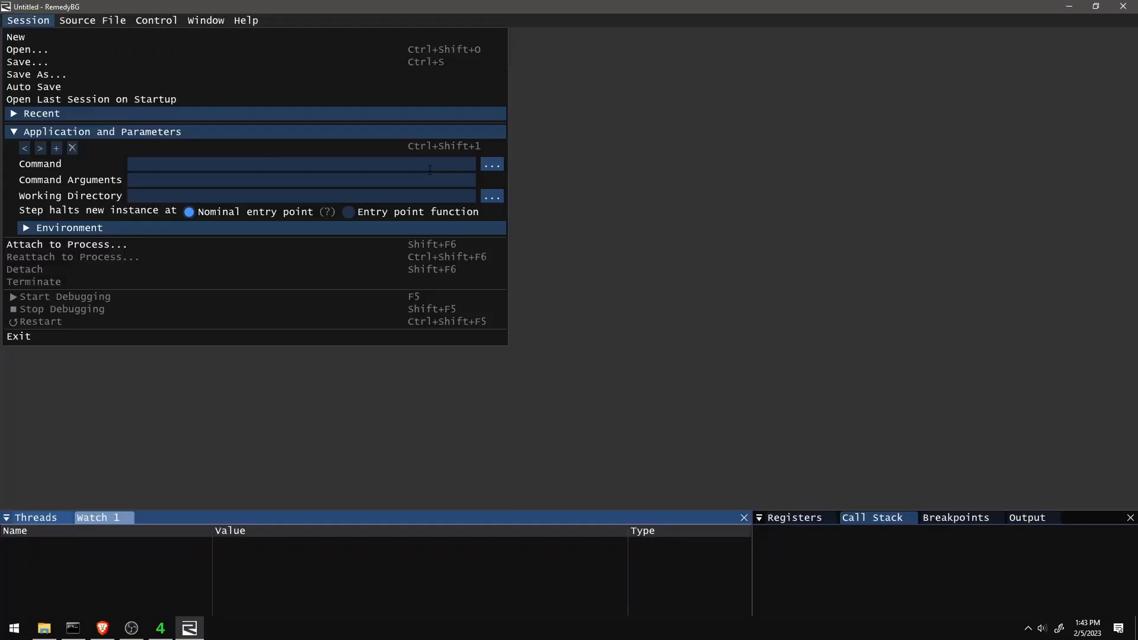
Start debugging the scratch test program from RemedyBG's Session menu.
click(64, 296)
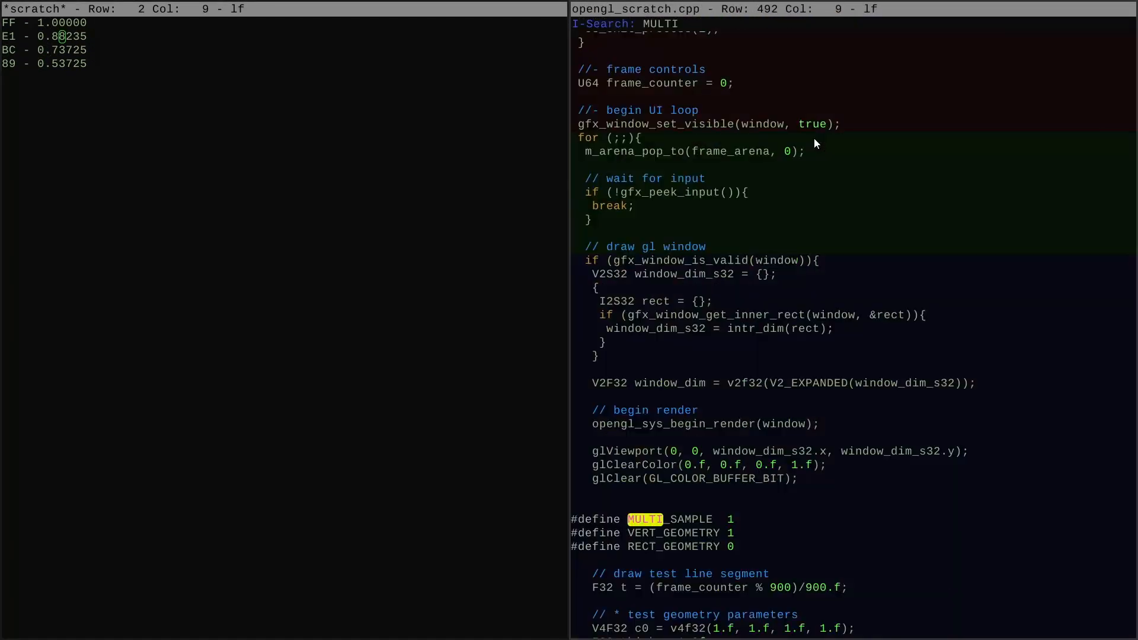
Scroll past the remaining shade notes in 4coder.
scroll(down, 3)
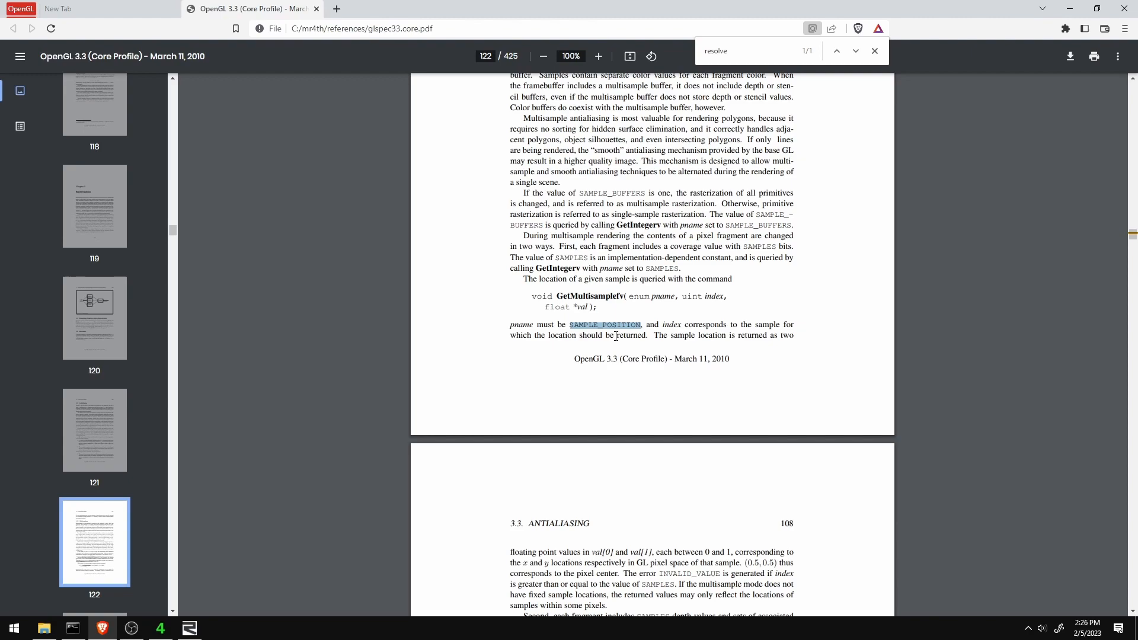
Search the spec for 'multisample' and read the section 3.3.1 and page 108 matches.
click(855, 51)
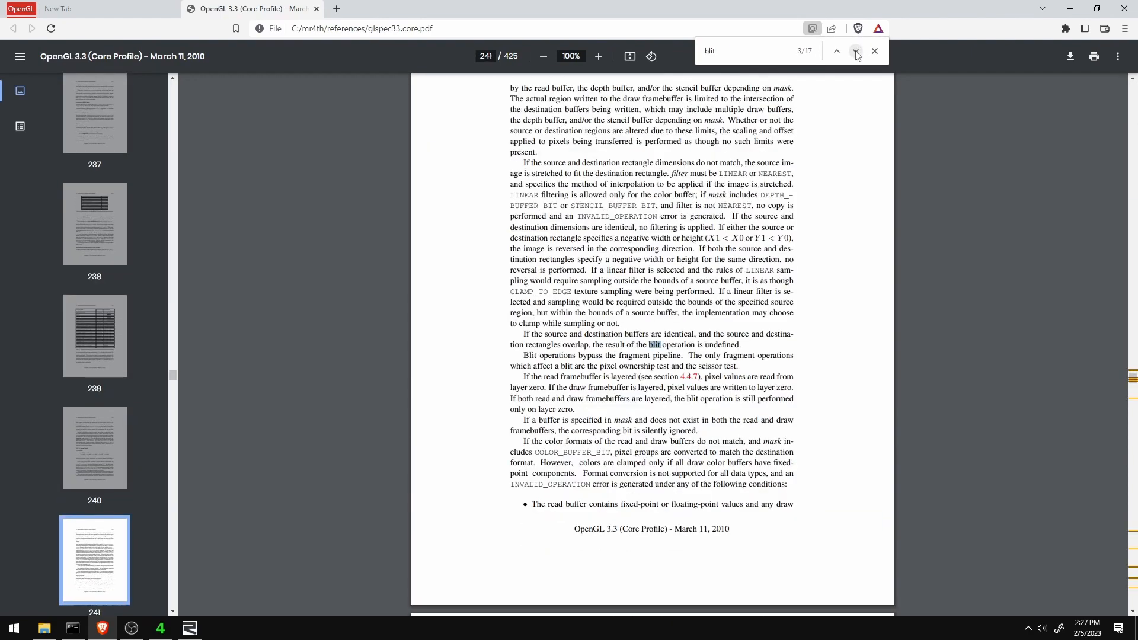
text(multisample)
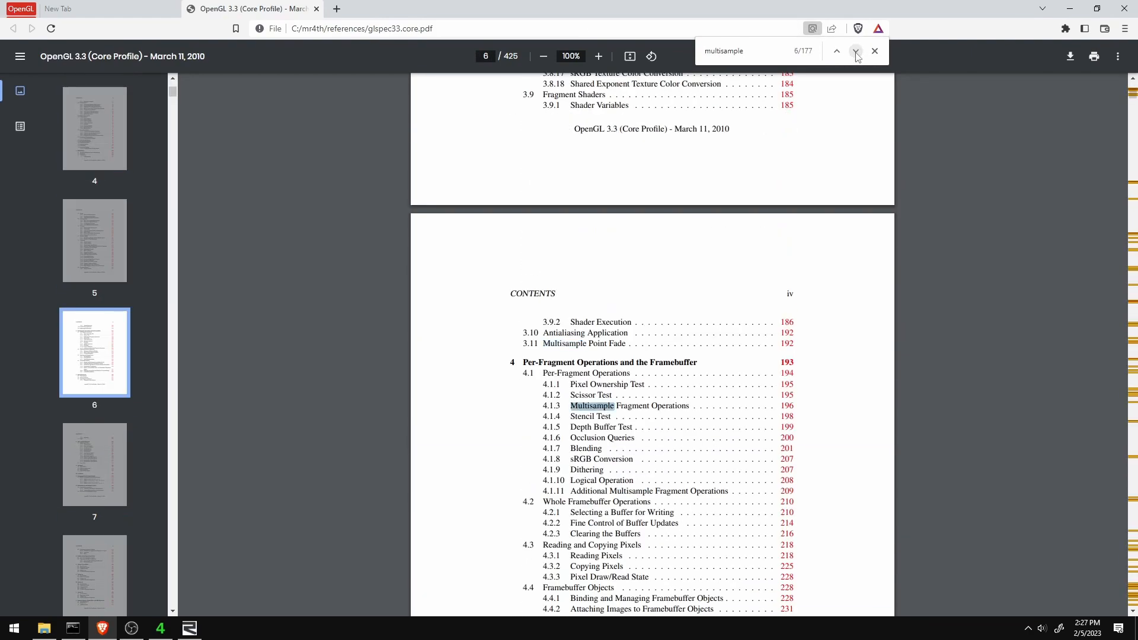
click(854, 51)
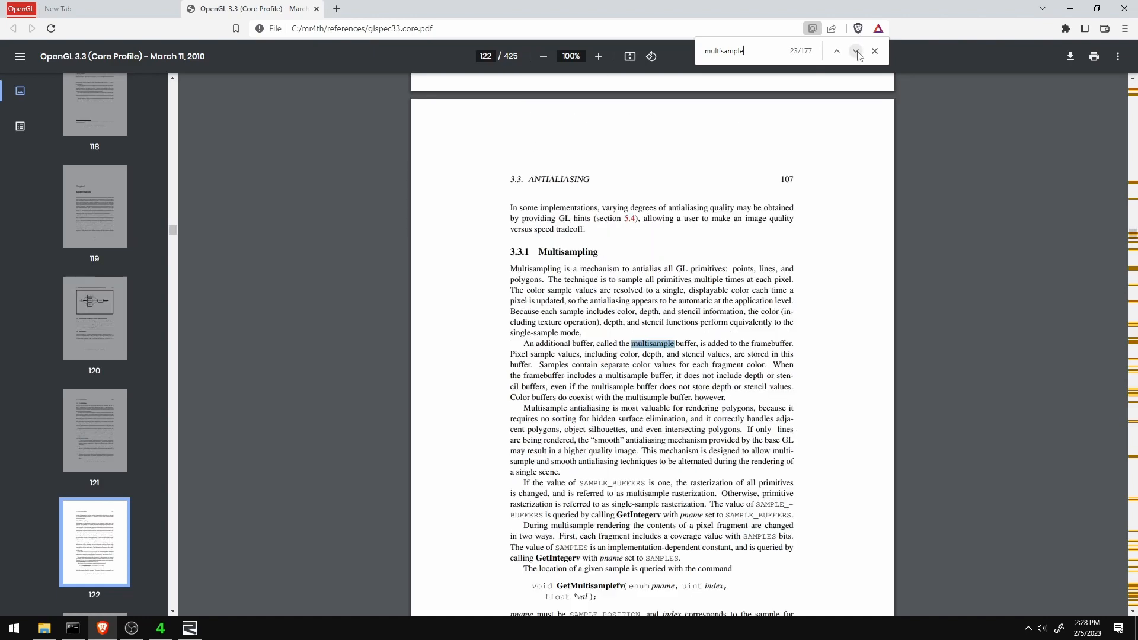
click(856, 51)
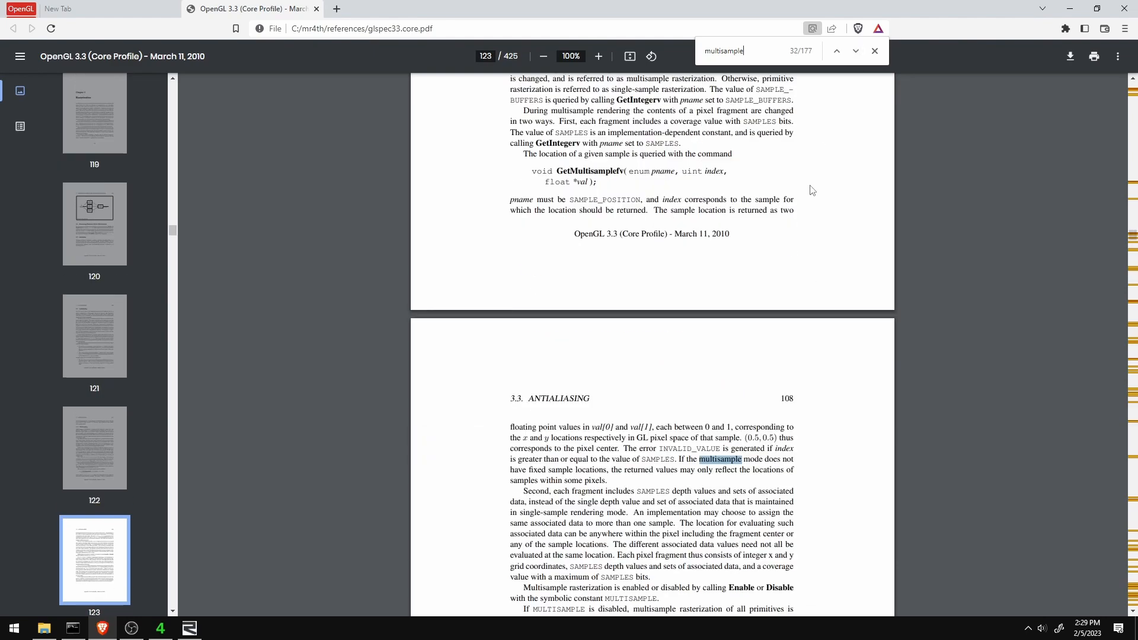
scroll(down, 3)
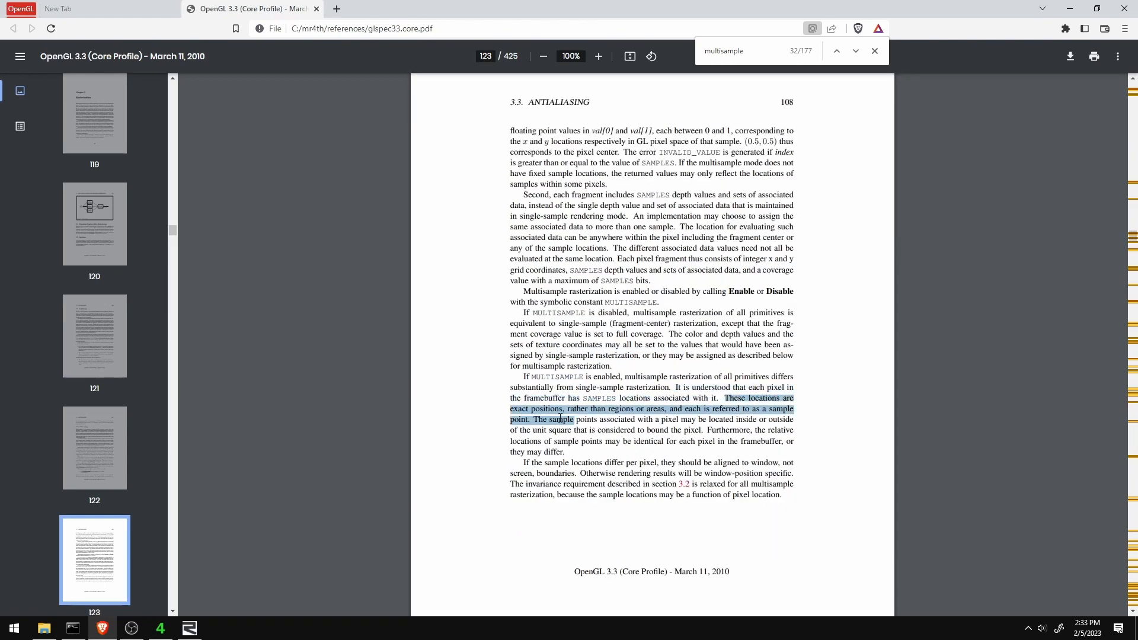
Read matches on line rasterization, multisample textures, point fade and combining buffer samples.
click(855, 52)
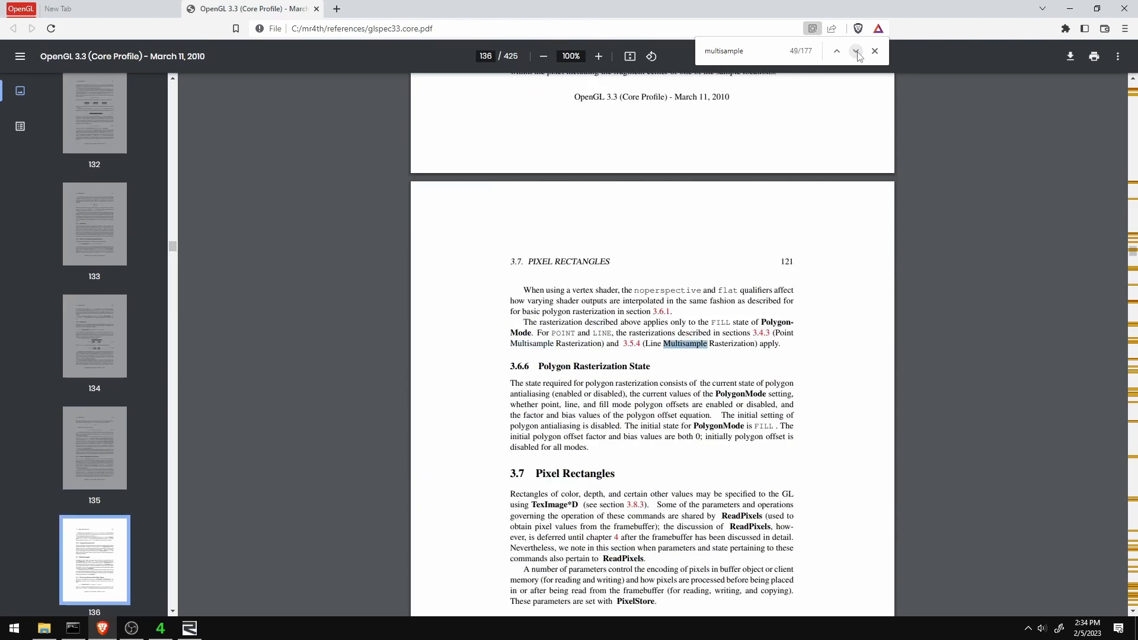
click(854, 51)
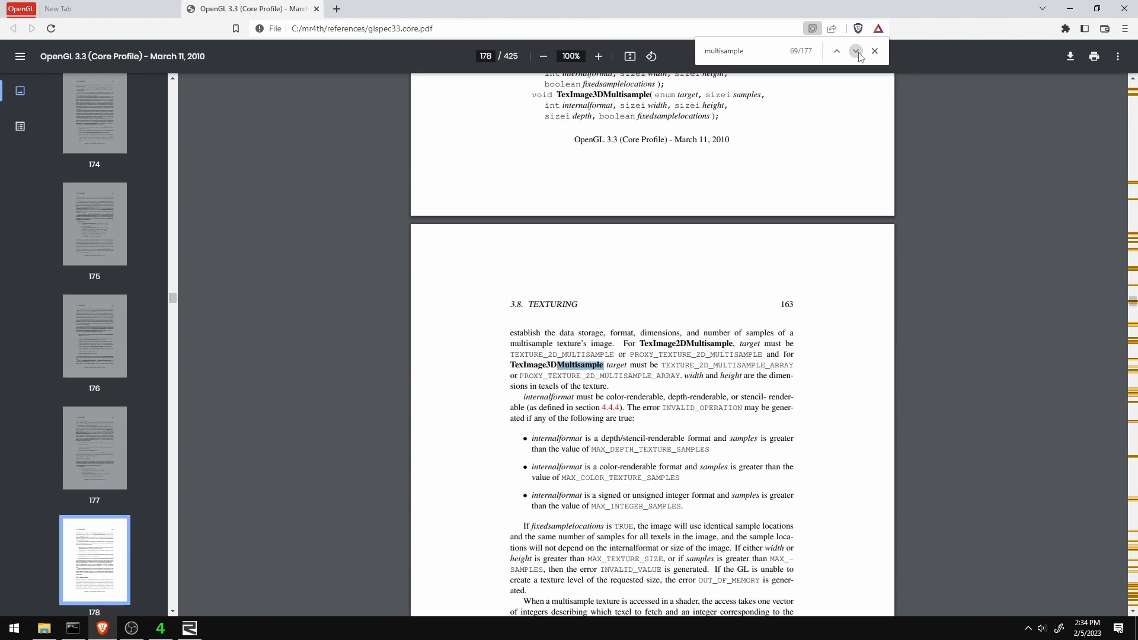
click(854, 51)
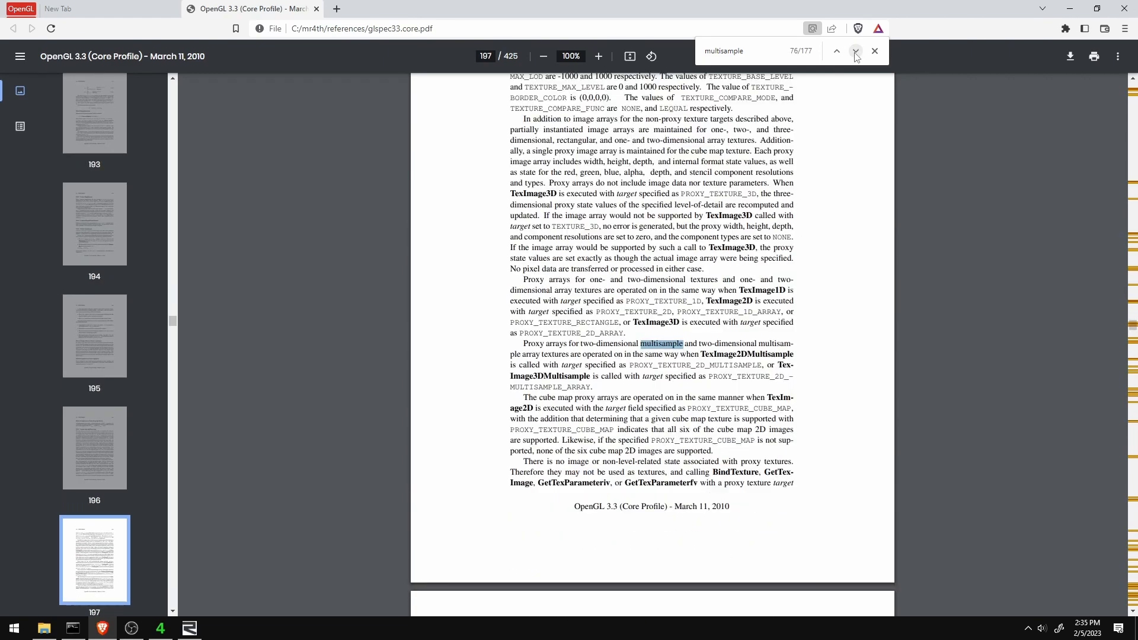
click(855, 51)
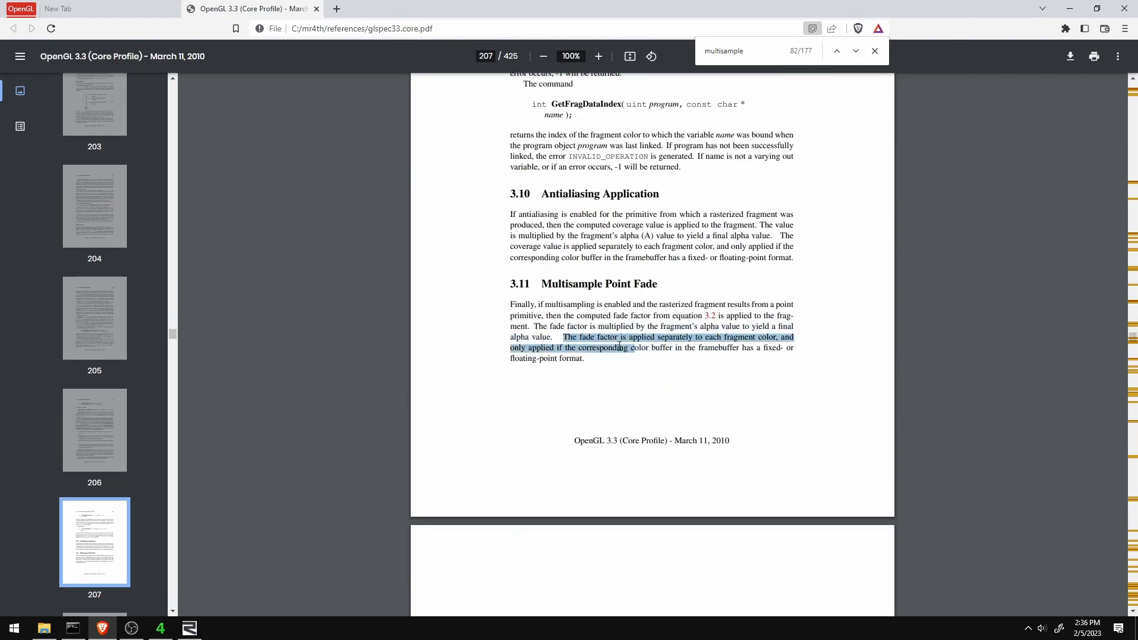
click(854, 51)
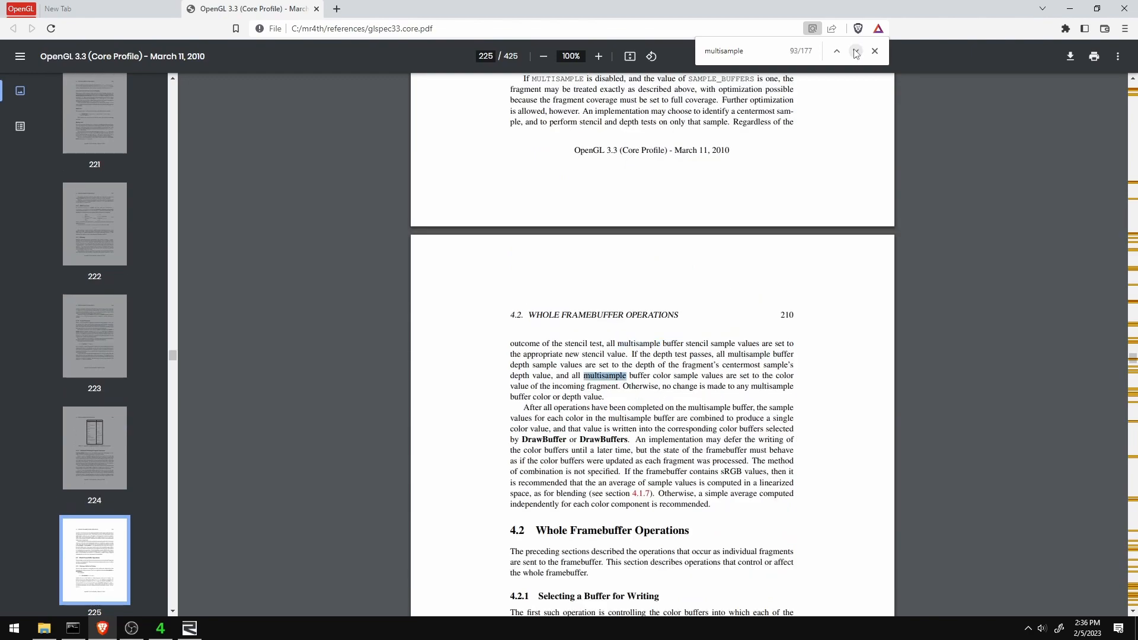
Read matches on clearing the multisample buffer, reading pixels and RenderbufferStorageMultisample formats.
click(854, 51)
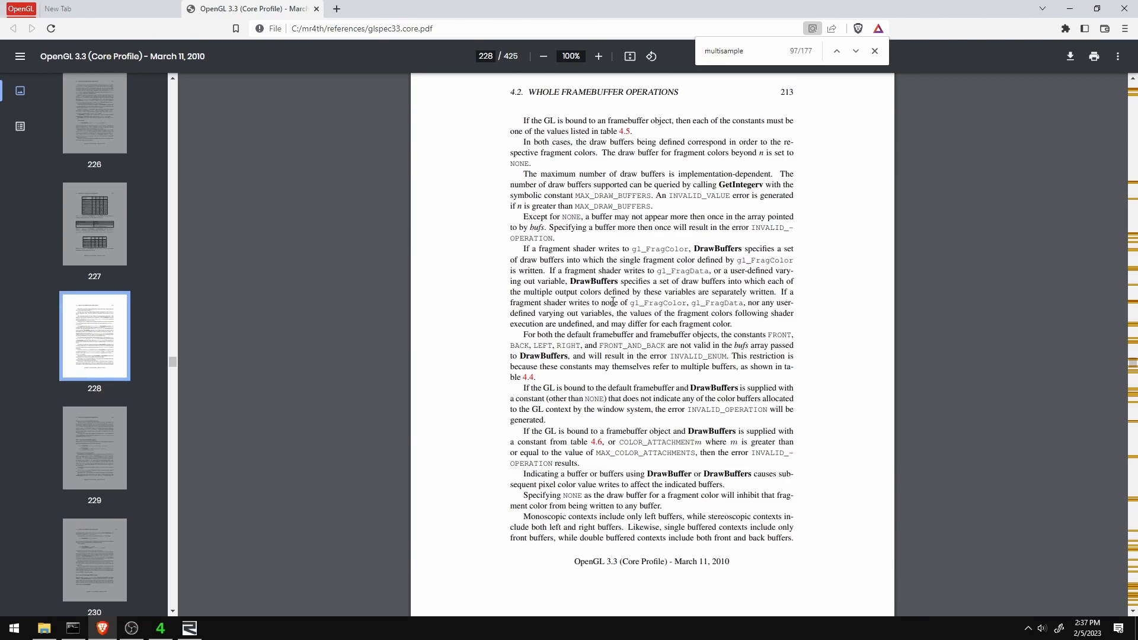
click(855, 51)
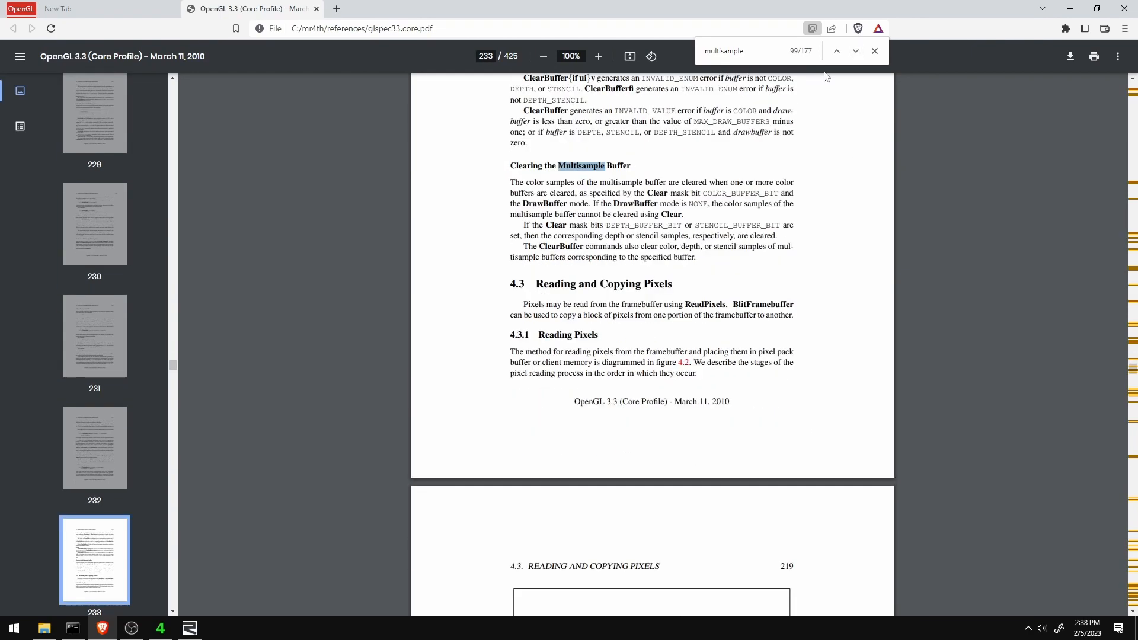
click(854, 51)
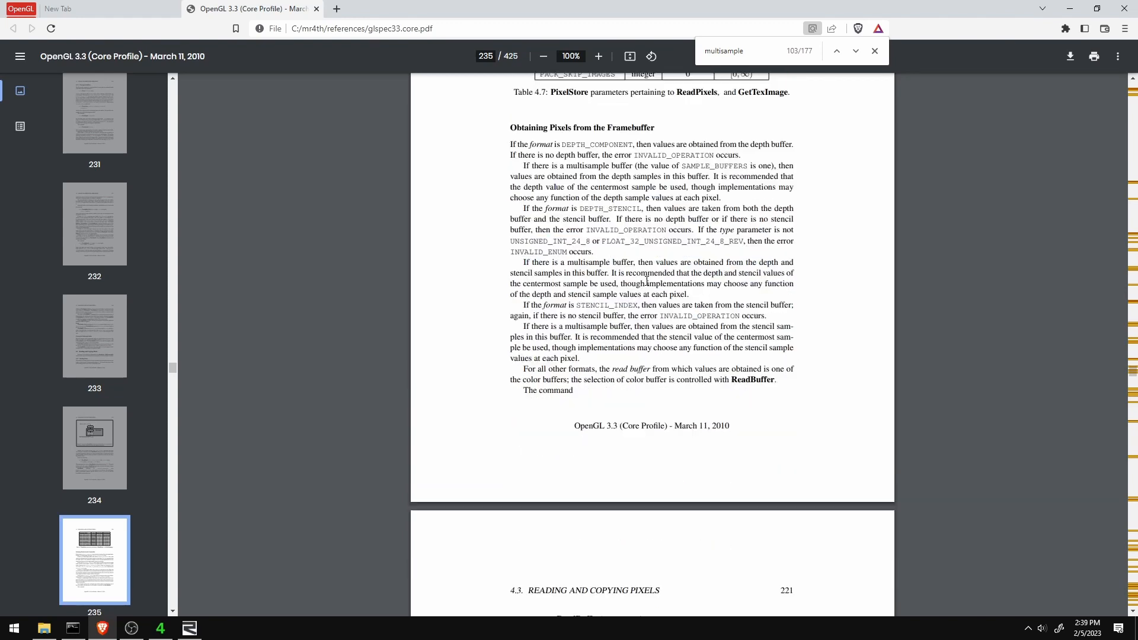
click(854, 51)
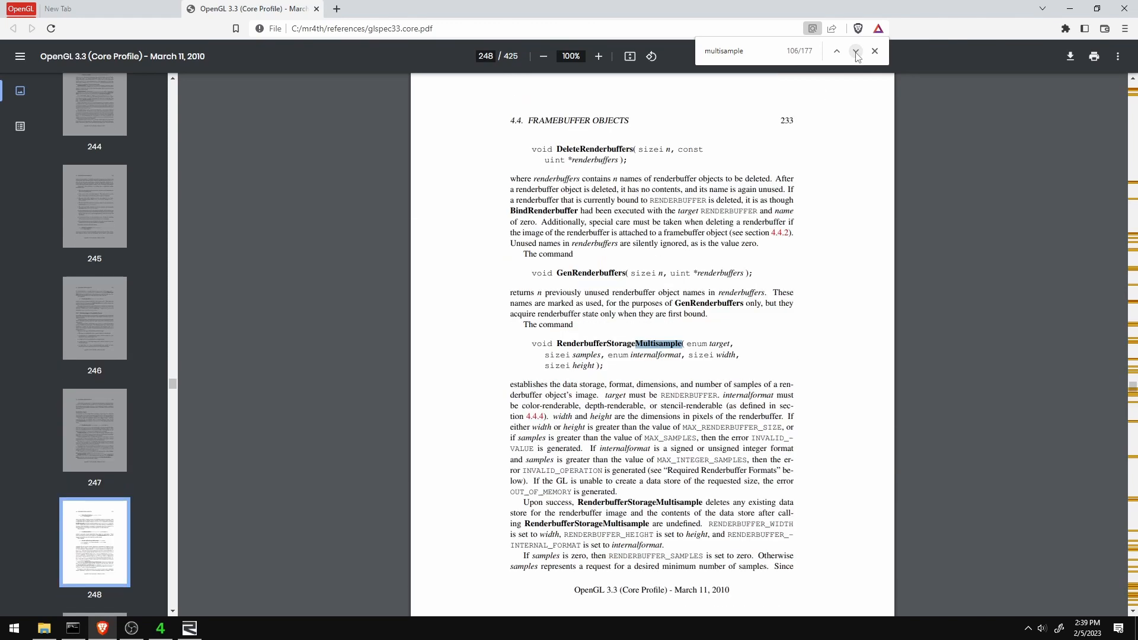
click(855, 51)
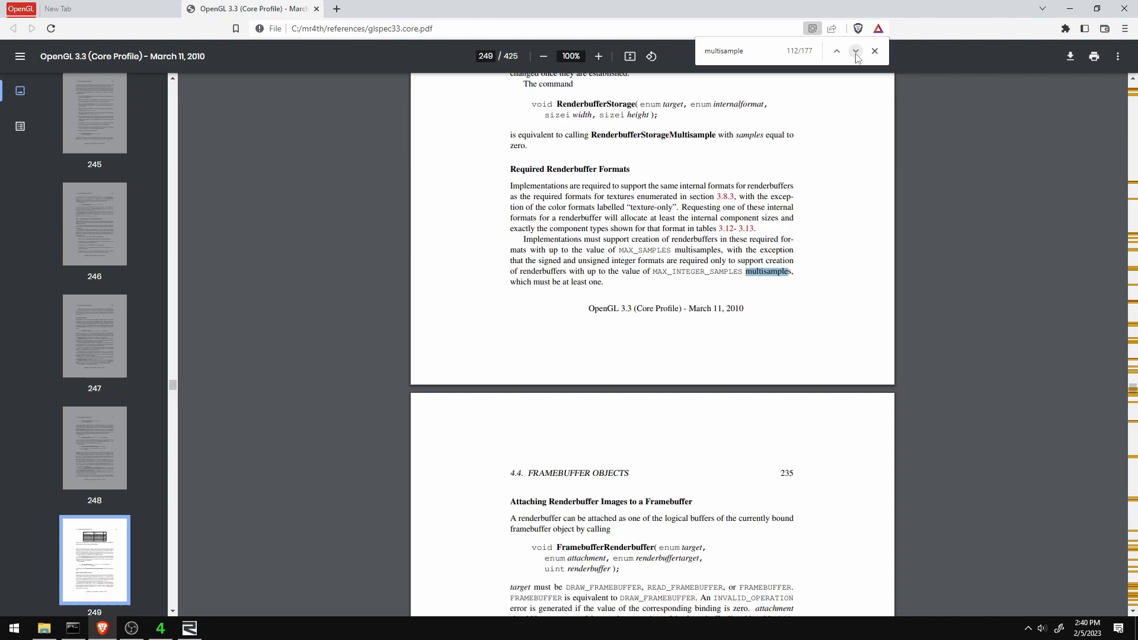